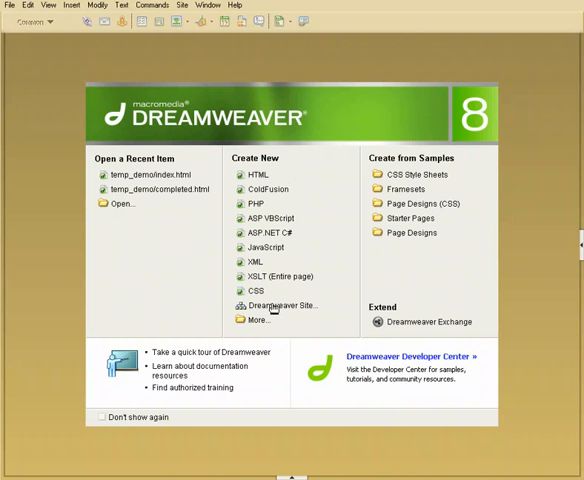
pyautogui.click(280, 304)
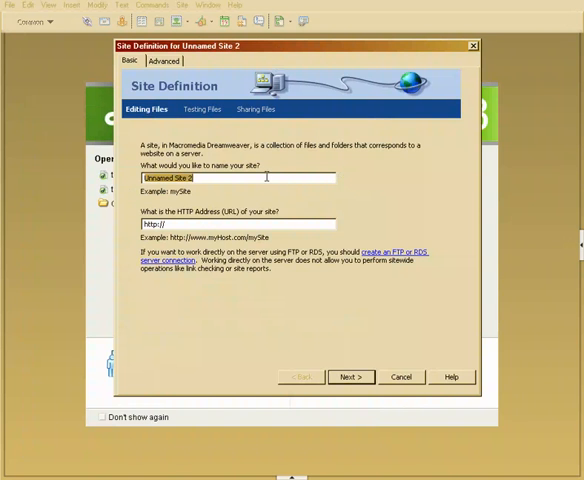
pyautogui.write('dt_gloss')
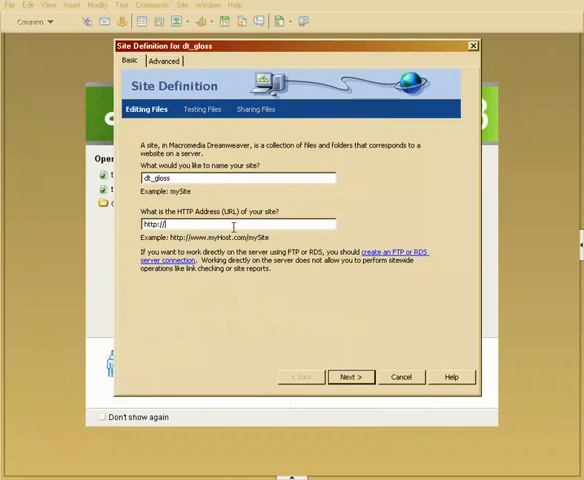
pyautogui.write('www.dt-')
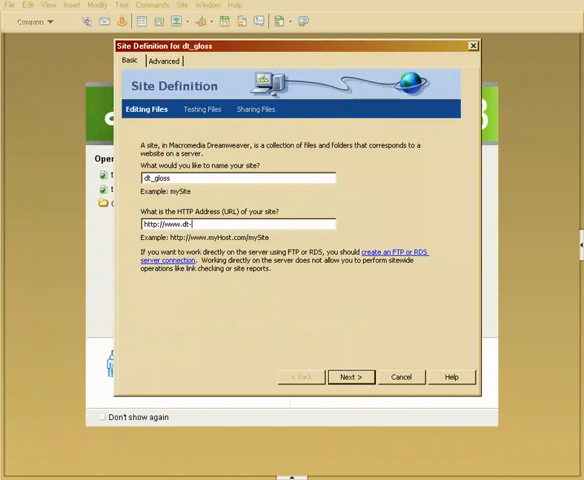
pyautogui.write('-webdesign.com/')
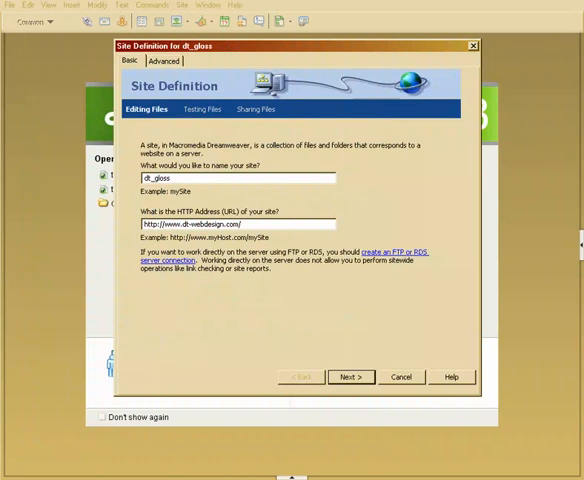
pyautogui.write('www')
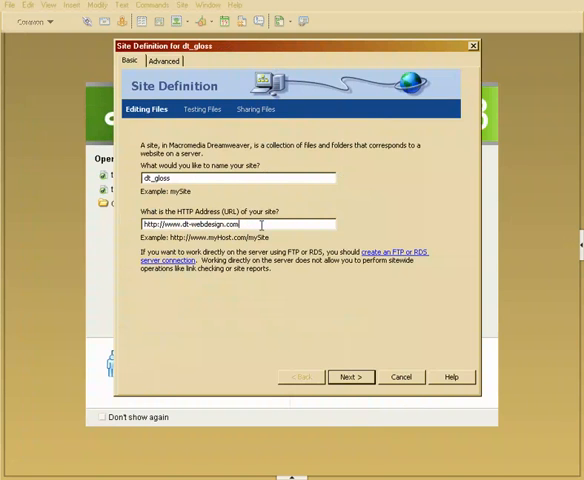
pyautogui.moveTo(238, 296)
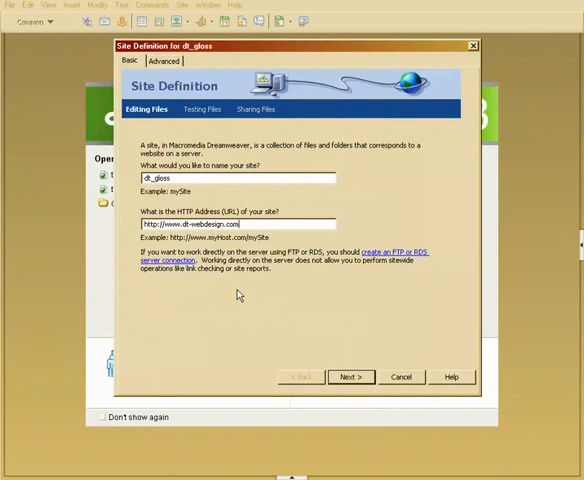
# Advance to server technology, try PHP MySQL, then choose no server technology.
pyautogui.click(352, 376)
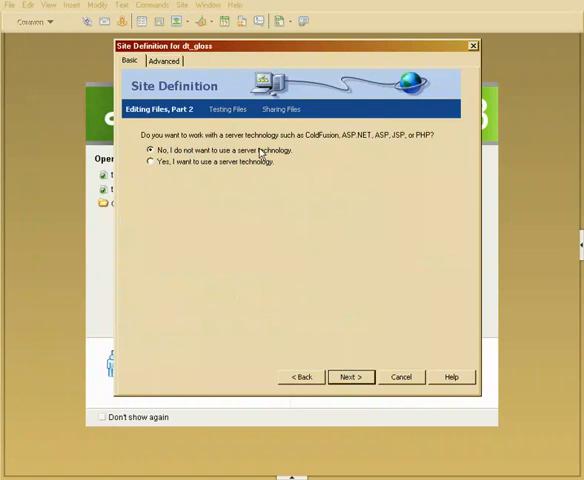
pyautogui.moveTo(292, 222)
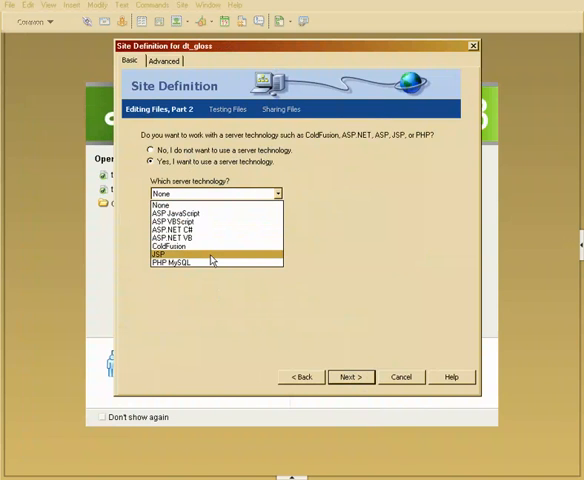
pyautogui.click(178, 262)
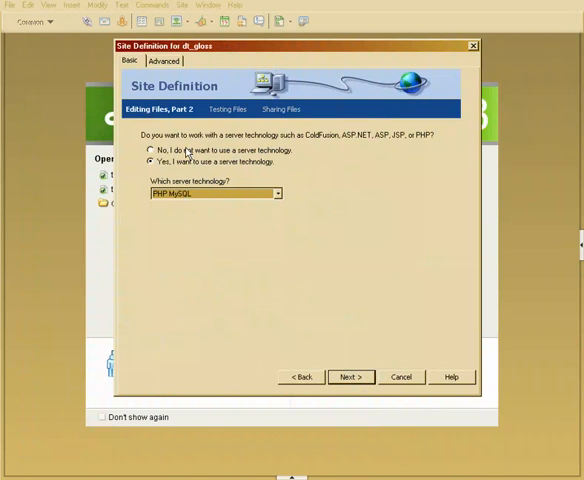
pyautogui.click(146, 150)
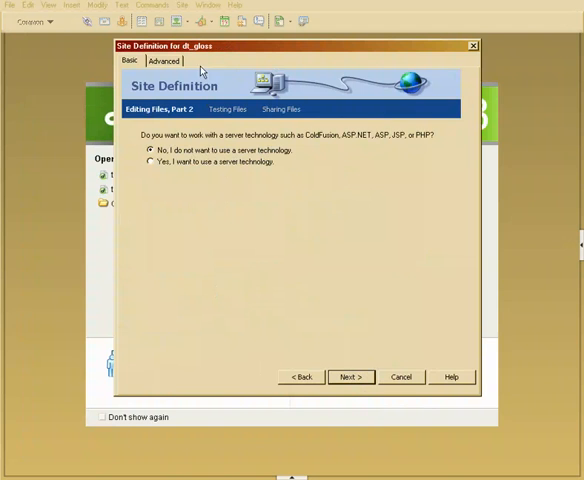
pyautogui.moveTo(352, 376)
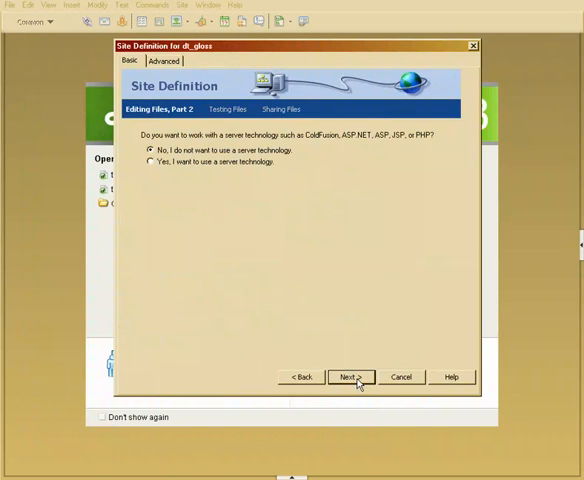
# Move to file handling, keeping local copies in My Documents\sites\dt_gloss\.
pyautogui.click(350, 376)
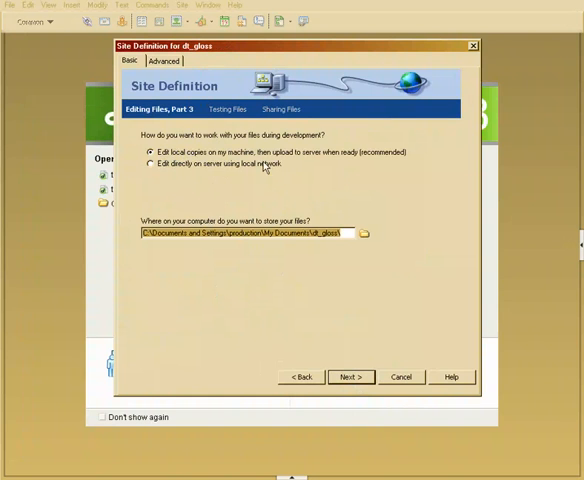
pyautogui.moveTo(268, 184)
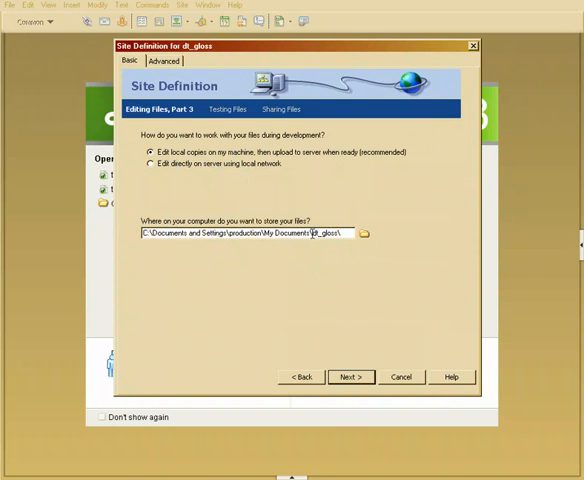
pyautogui.moveTo(432, 356)
pyautogui.write('sites\\')
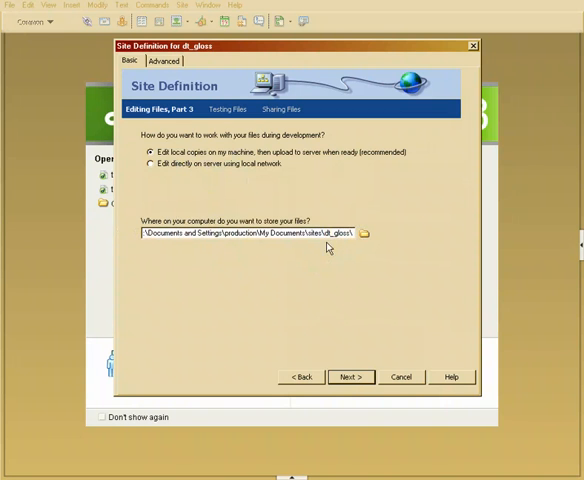
pyautogui.moveTo(356, 416)
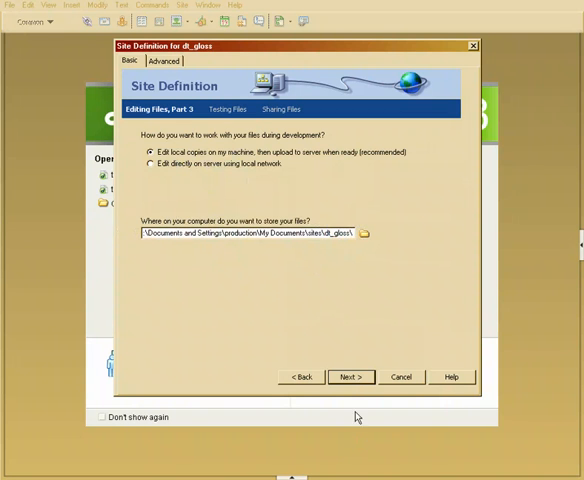
pyautogui.click(352, 376)
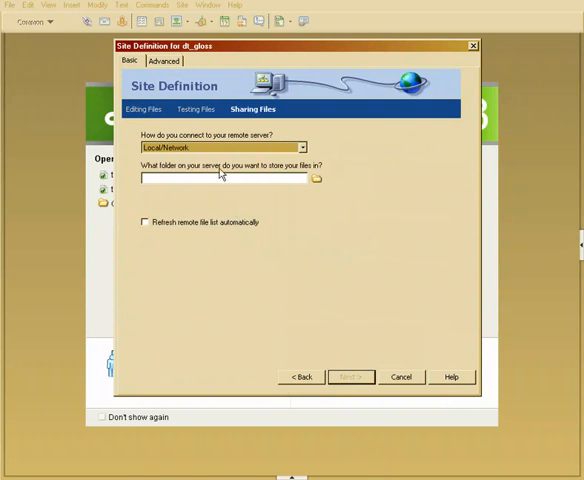
pyautogui.click(300, 148)
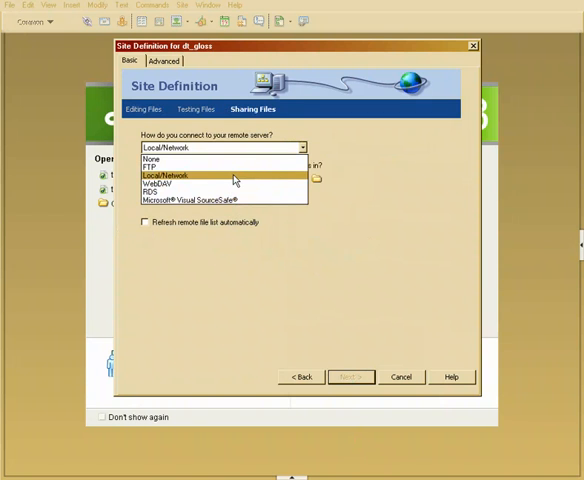
pyautogui.moveTo(224, 168)
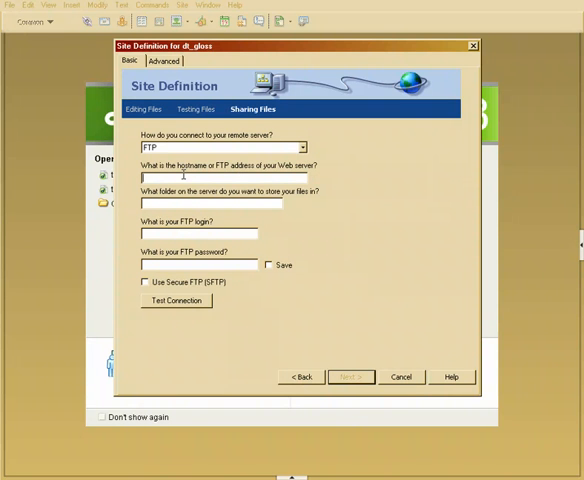
pyautogui.write('www.dt-webdesign.com')
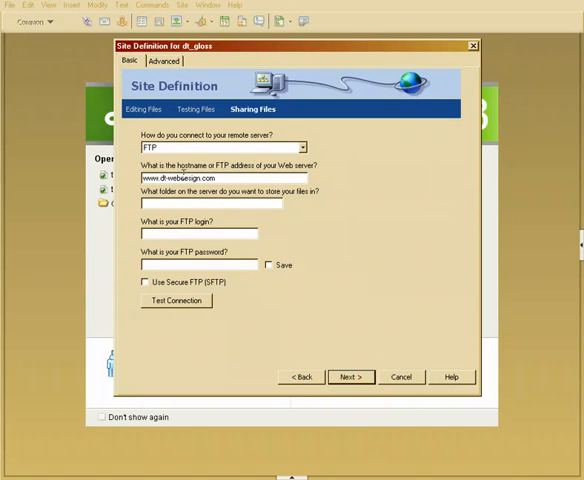
pyautogui.write('www')
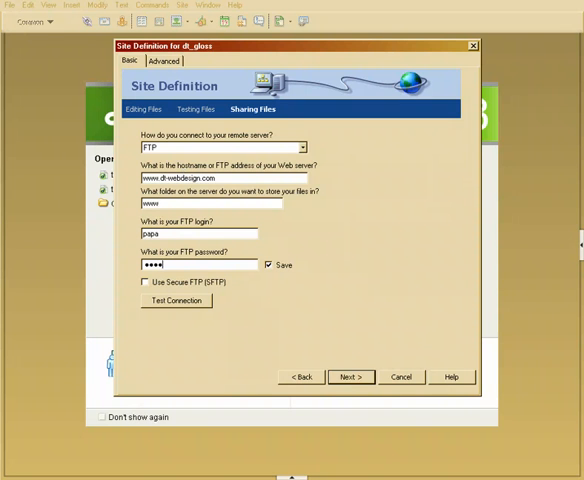
pyautogui.write('••••')
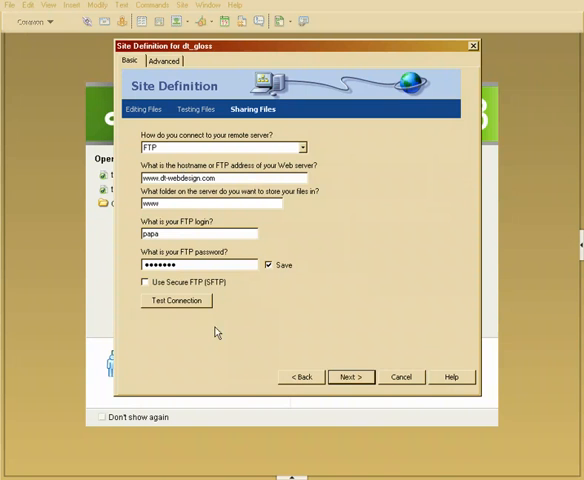
pyautogui.click(176, 300)
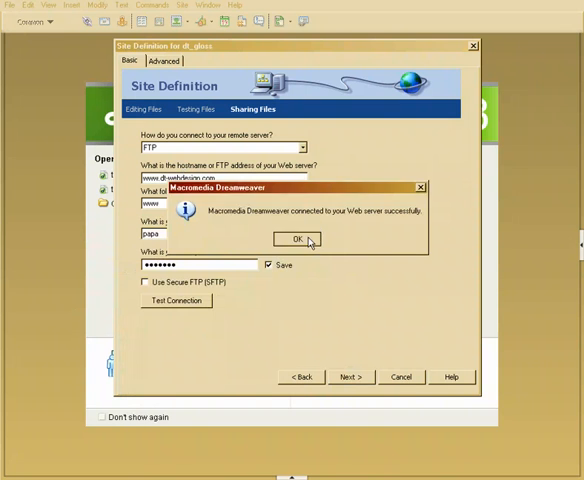
# Acknowledge the successful test, disable check in/out and reach the settings summary.
pyautogui.click(292, 240)
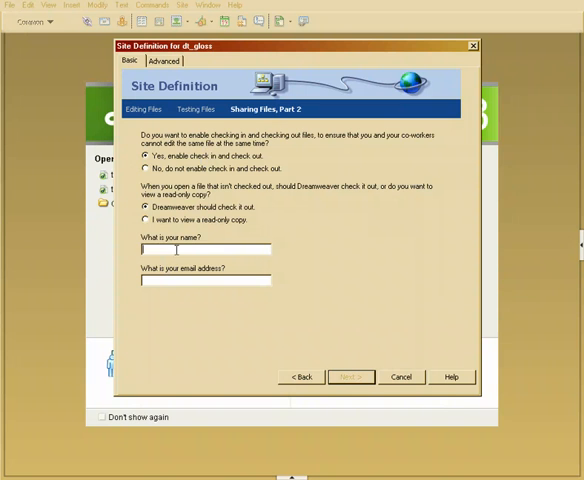
pyautogui.click(146, 168)
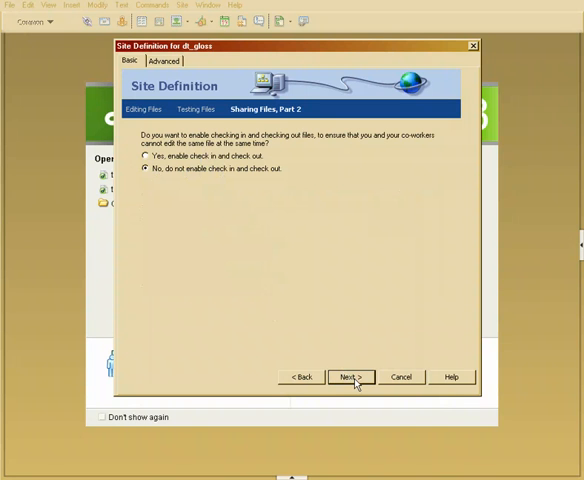
pyautogui.click(350, 376)
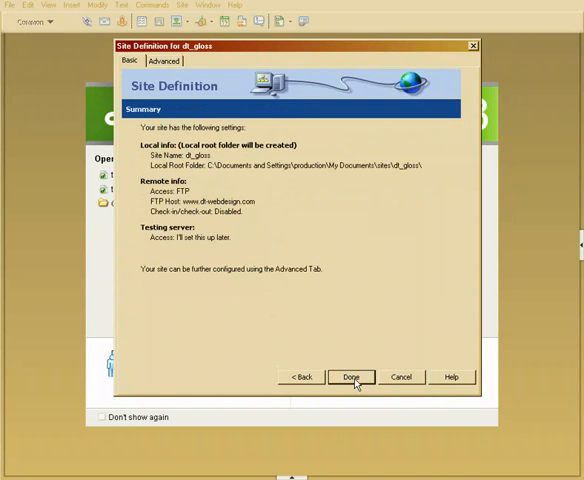
pyautogui.moveTo(312, 288)
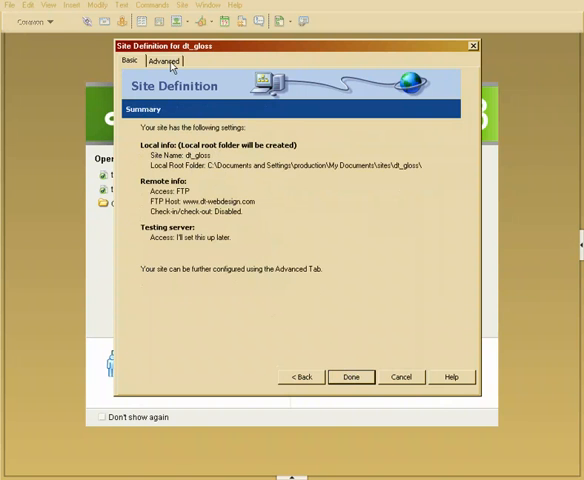
# In Advanced settings, leave the testing server model at None after trying PHP MySQL, then view Cloaking.
pyautogui.click(164, 60)
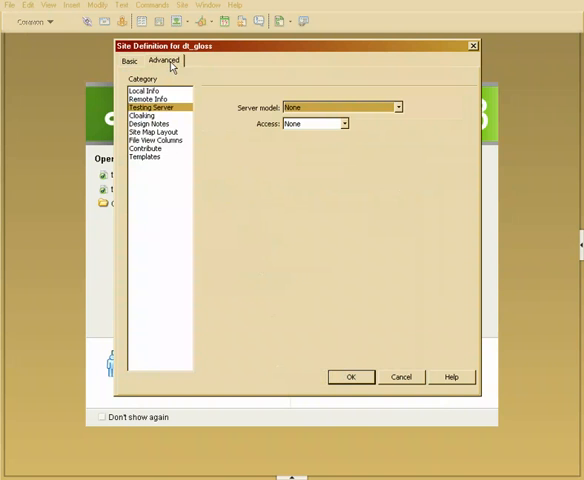
pyautogui.click(142, 90)
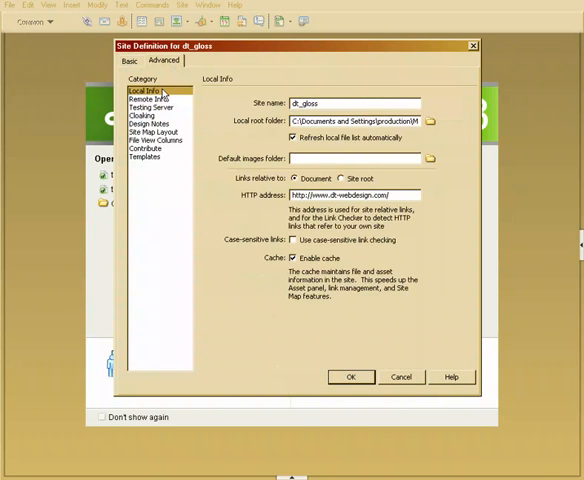
pyautogui.moveTo(336, 272)
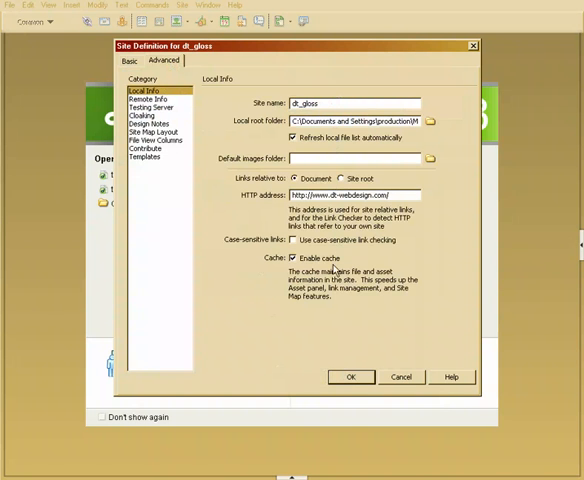
pyautogui.click(140, 100)
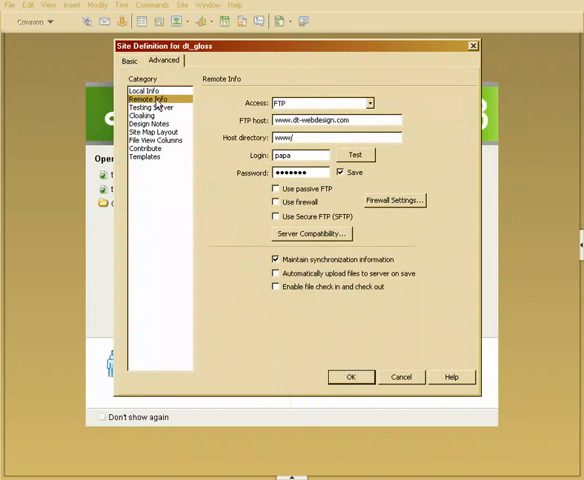
pyautogui.click(154, 108)
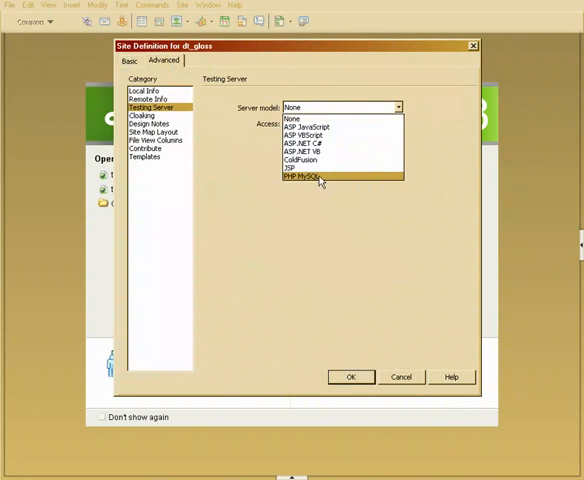
pyautogui.click(316, 178)
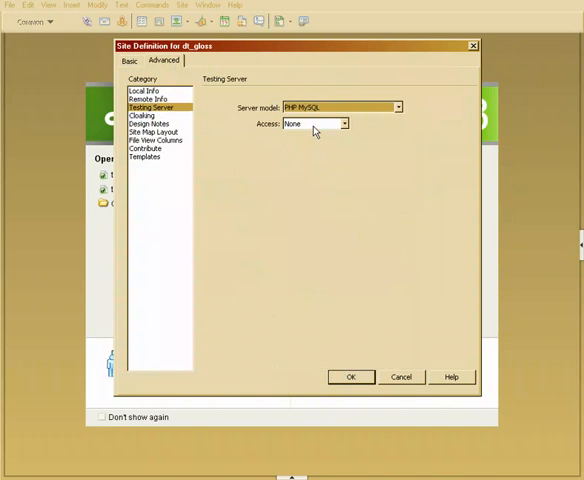
pyautogui.click(340, 108)
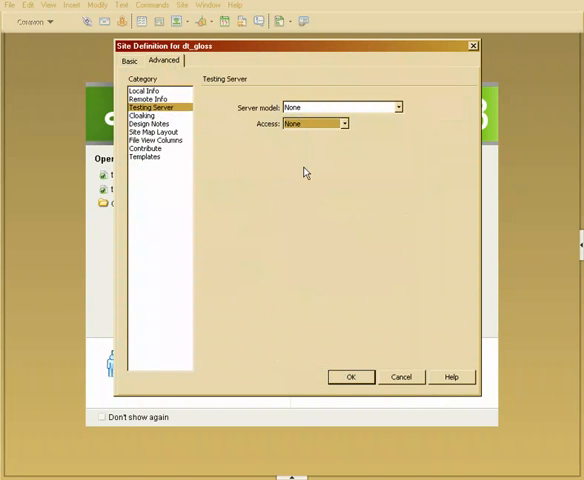
pyautogui.click(140, 116)
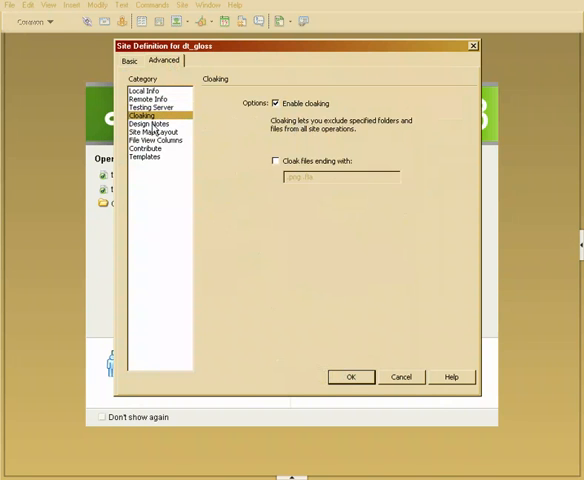
pyautogui.moveTo(226, 120)
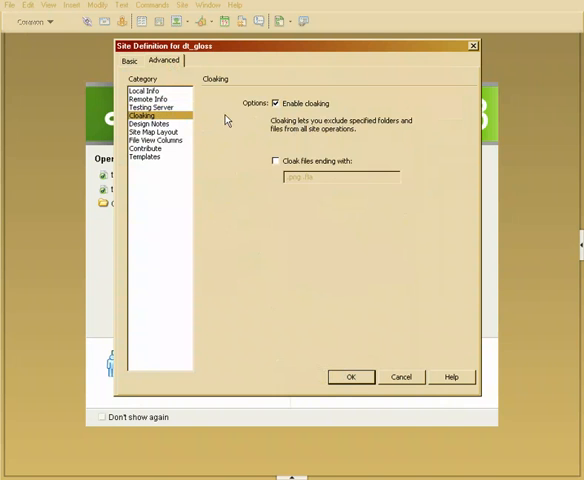
pyautogui.moveTo(186, 130)
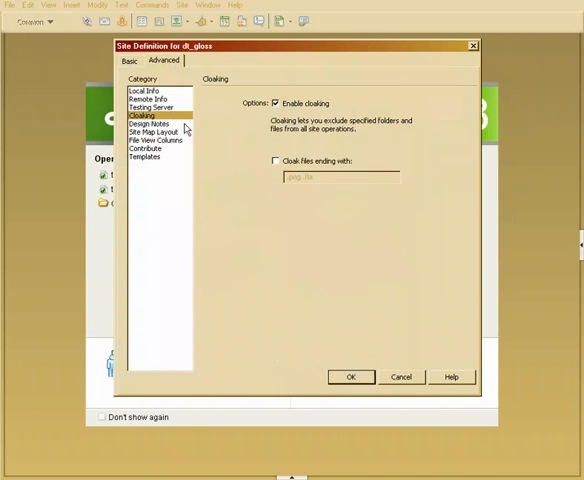
# Review the Design Notes and Site Map Layout categories.
pyautogui.click(148, 124)
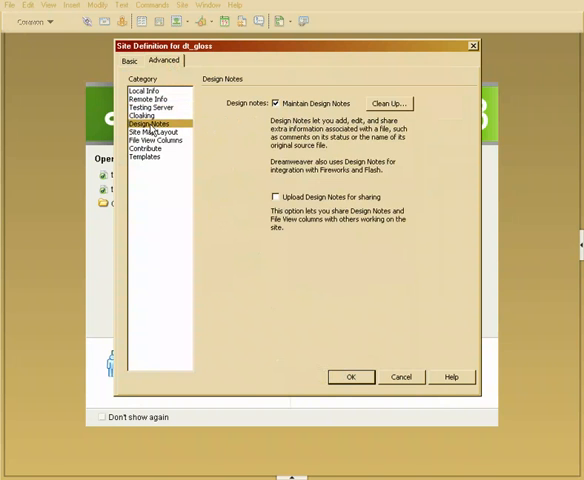
pyautogui.moveTo(164, 132)
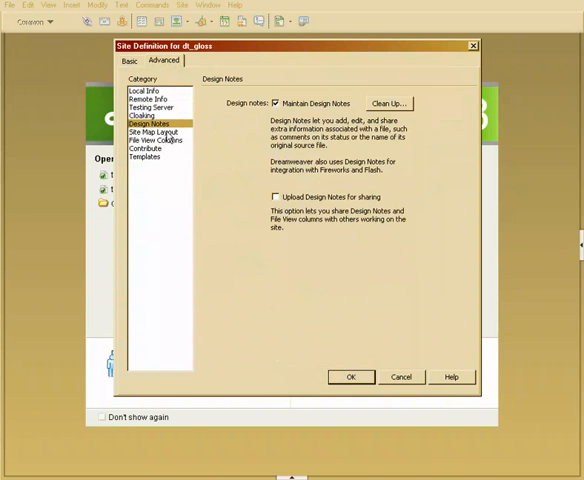
pyautogui.click(156, 132)
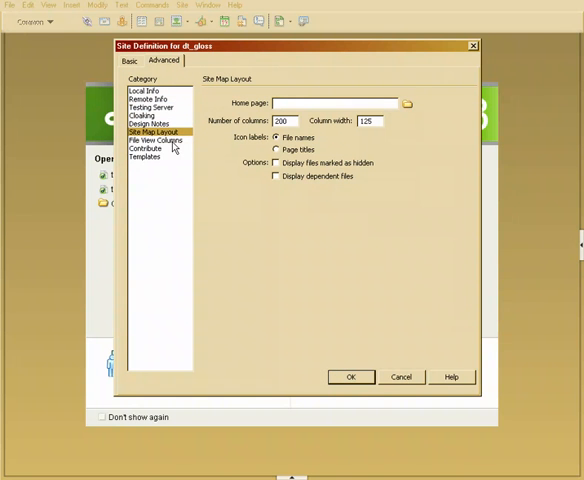
pyautogui.moveTo(176, 148)
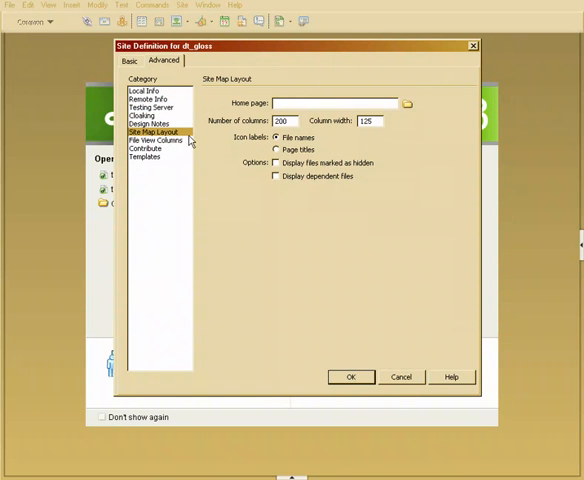
pyautogui.moveTo(364, 184)
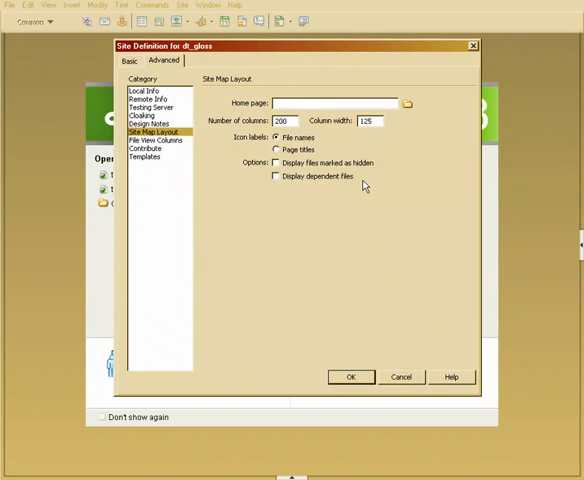
pyautogui.moveTo(224, 234)
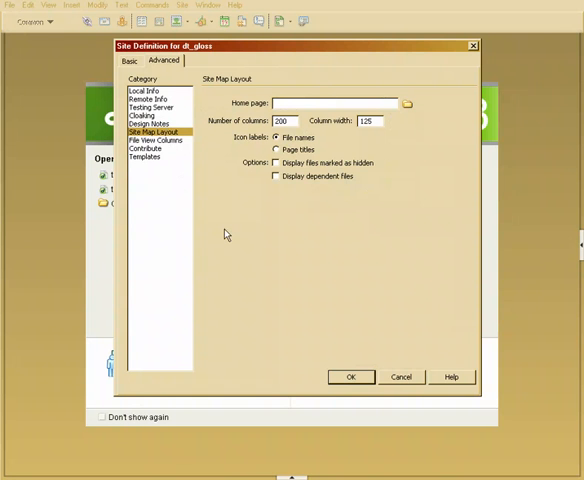
pyautogui.moveTo(242, 88)
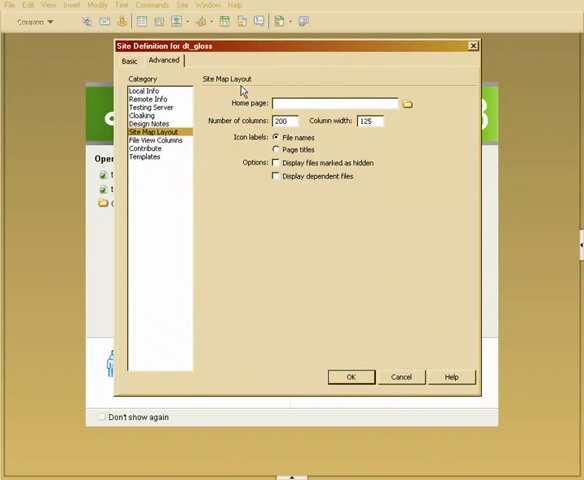
pyautogui.moveTo(344, 300)
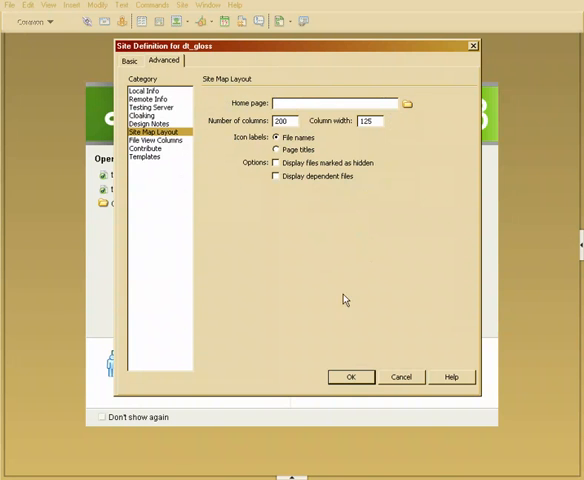
pyautogui.moveTo(272, 216)
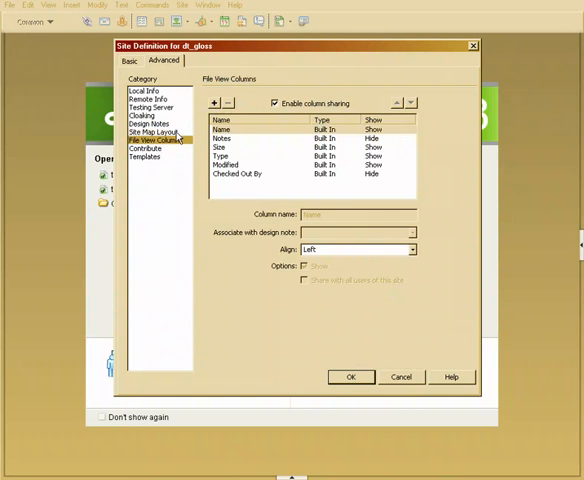
# View the Contribute category, leaving compatibility disabled.
pyautogui.click(144, 148)
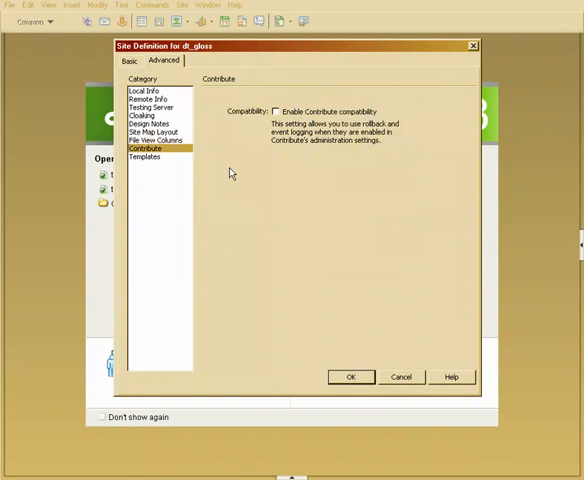
# View the Templates category with document-relative paths kept checked.
pyautogui.click(144, 156)
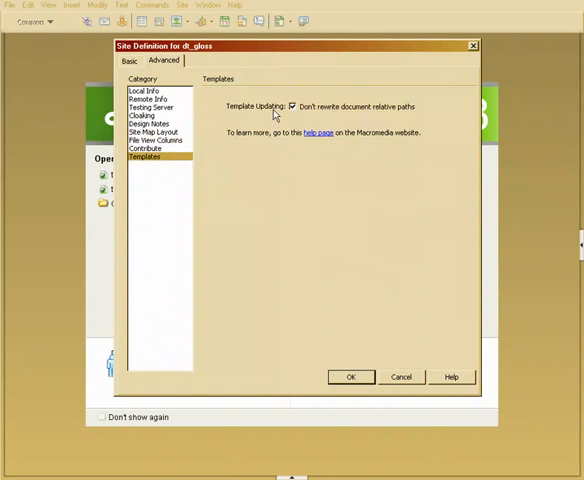
pyautogui.moveTo(224, 220)
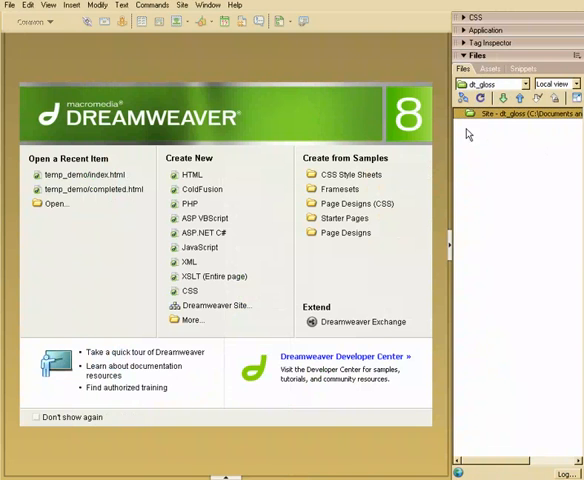
pyautogui.moveTo(490, 156)
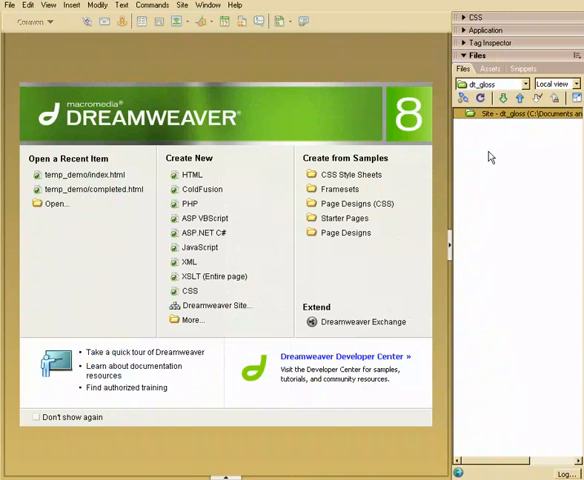
# From the Files panel site list, bring up Manage Sites showing dt_gloss.
pyautogui.click(524, 84)
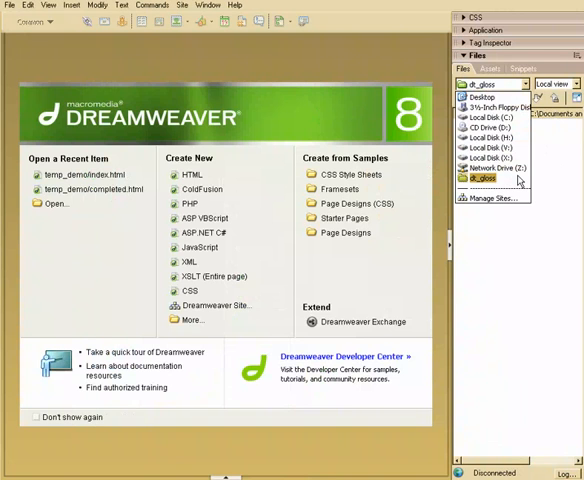
pyautogui.moveTo(496, 198)
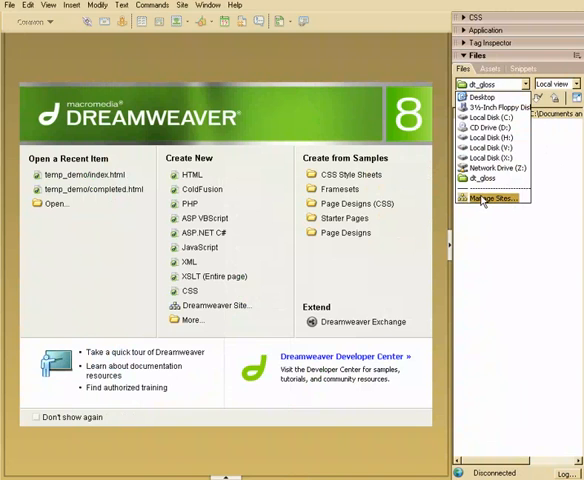
pyautogui.click(492, 196)
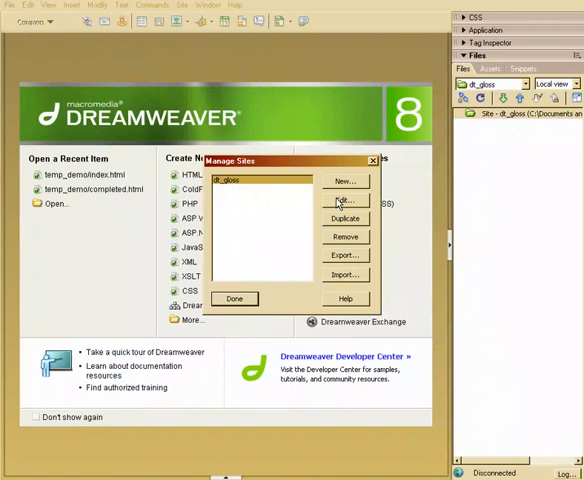
# Reopen the dt_gloss site definition to recheck it, close it, and finish with Done in Manage Sites.
pyautogui.click(344, 200)
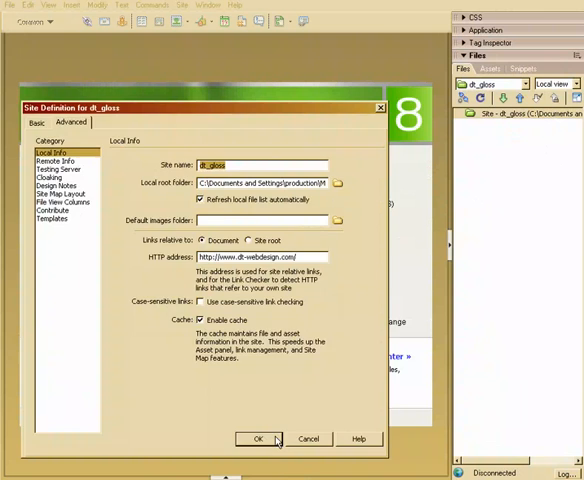
pyautogui.click(258, 440)
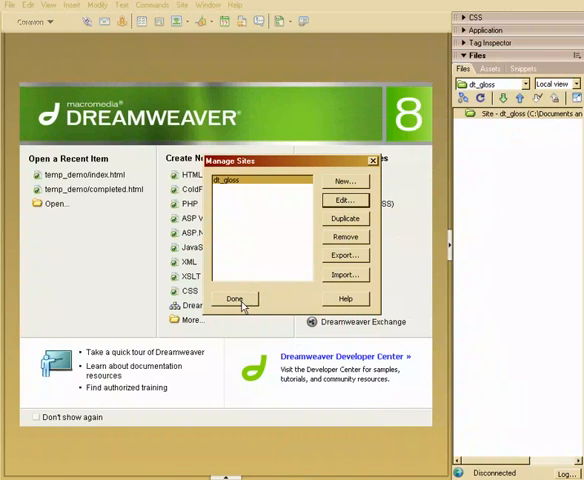
pyautogui.click(234, 300)
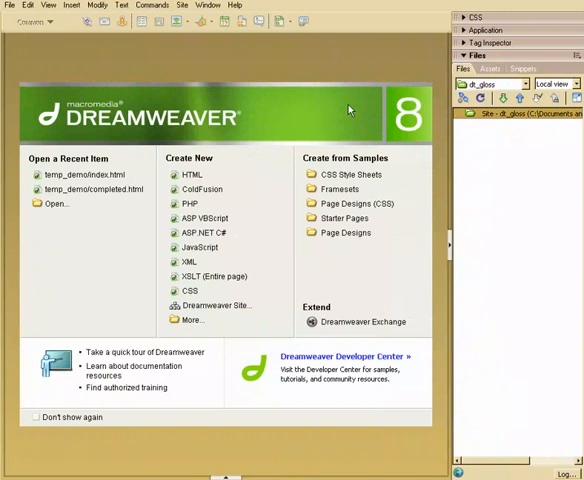
pyautogui.moveTo(548, 184)
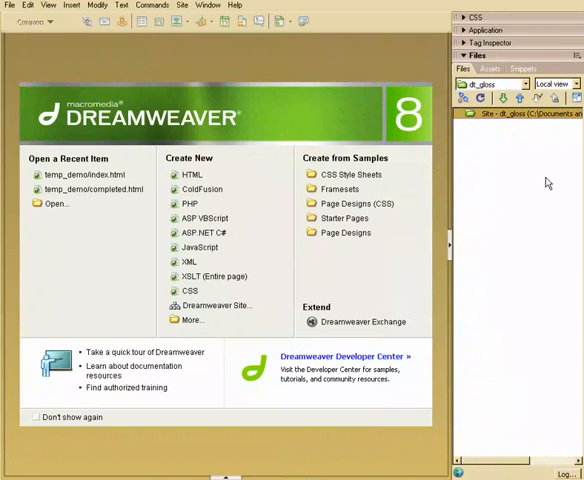
pyautogui.moveTo(492, 158)
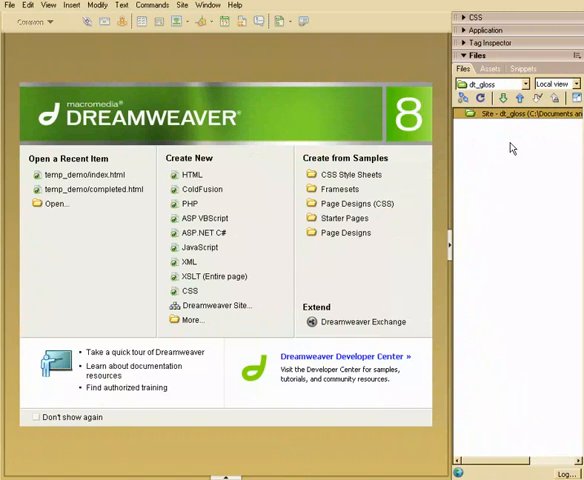
pyautogui.moveTo(490, 212)
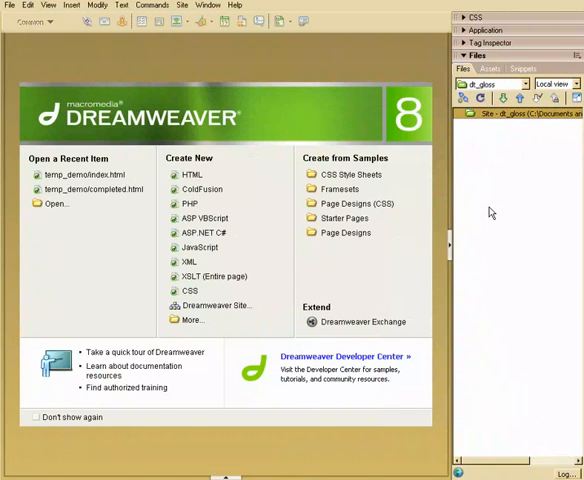
pyautogui.moveTo(492, 210)
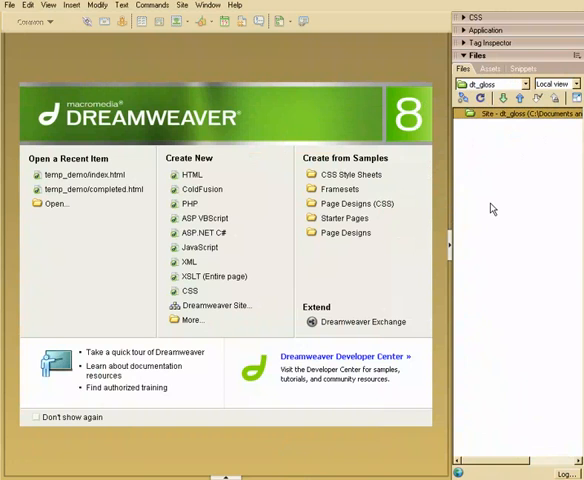